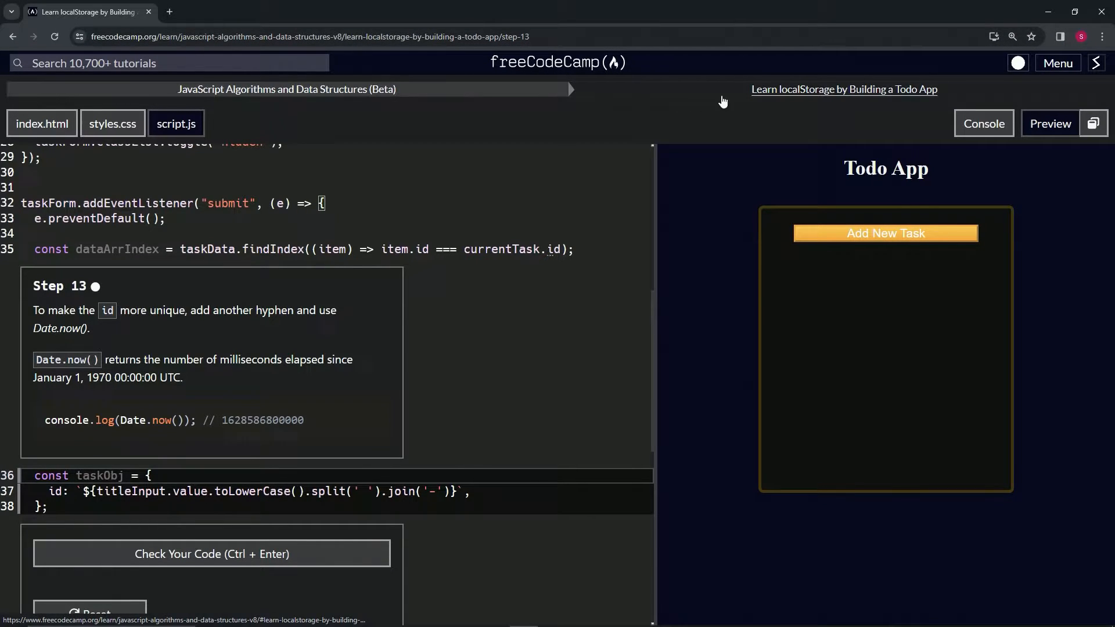
mouse_move(872, 103)
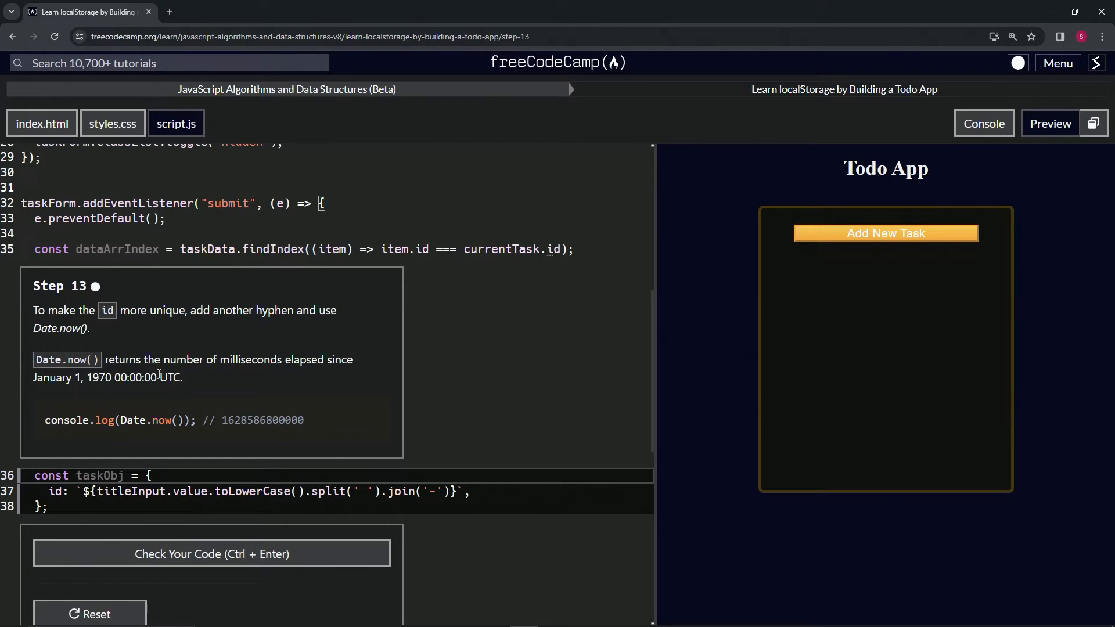
Append -${Date.now()} to the taskObj id template literal on script.js line 37
double_click(170, 378)
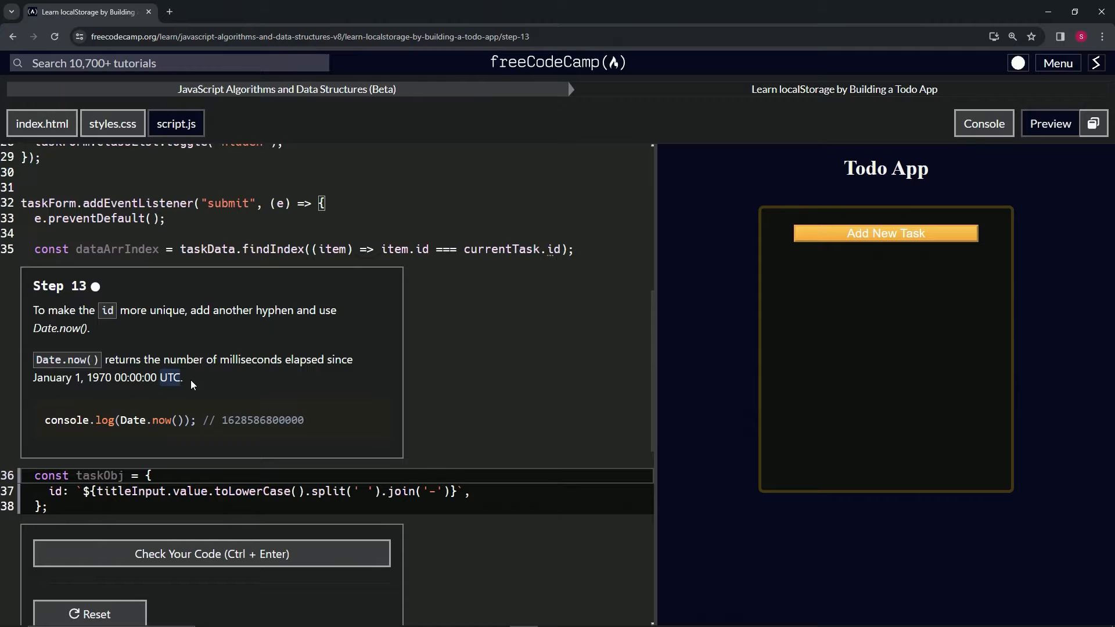
mouse_move(185, 389)
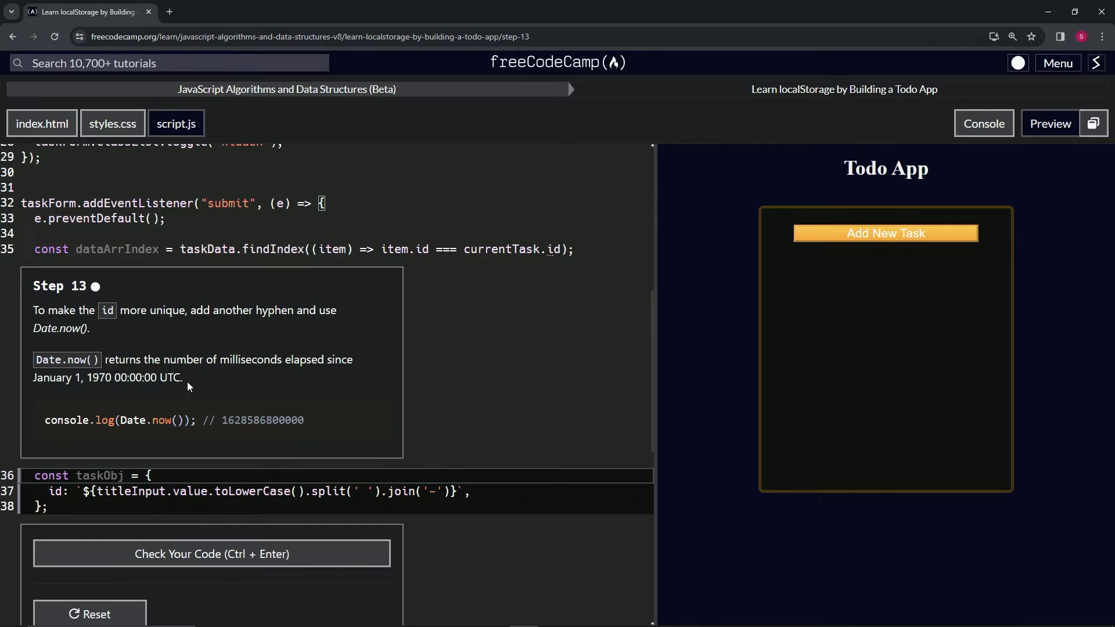
mouse_move(165, 419)
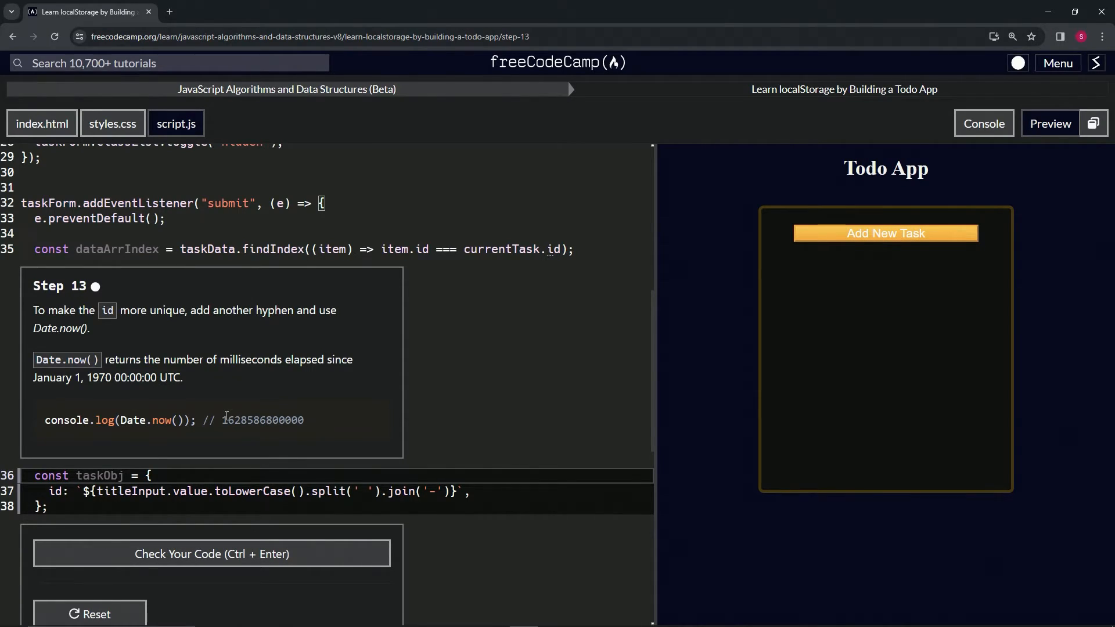
double_click(231, 419)
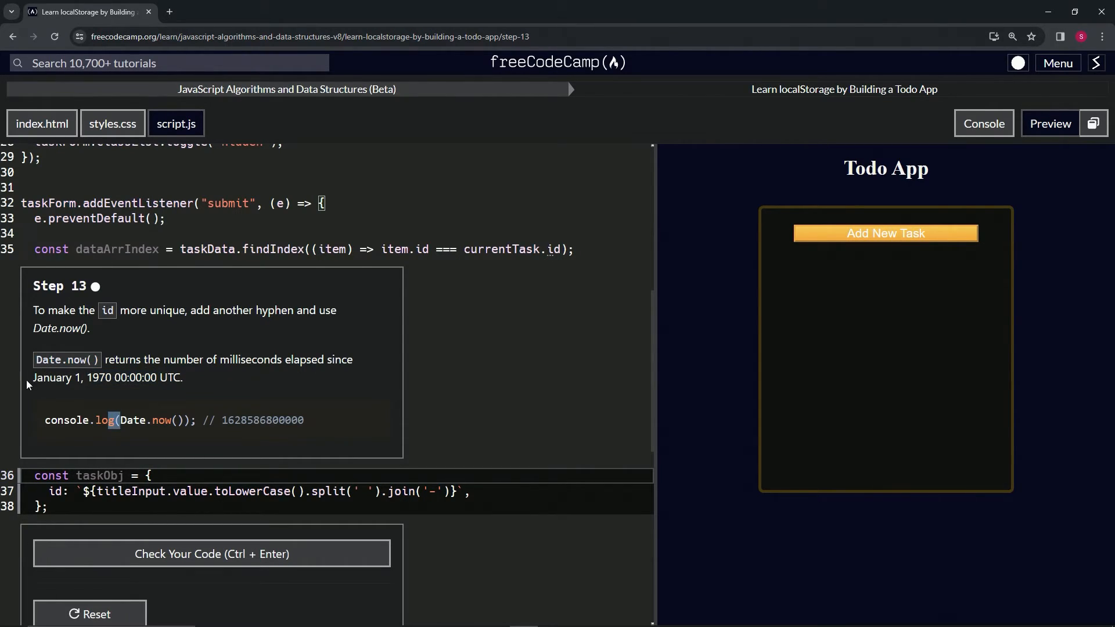
mouse_move(428, 453)
text(-)
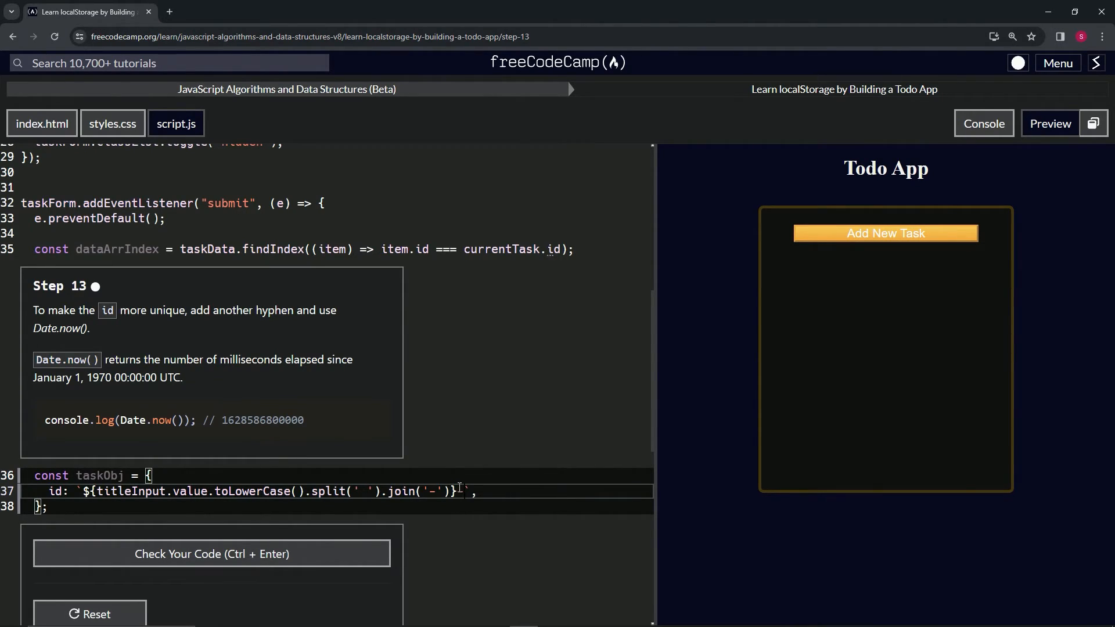
text(${})
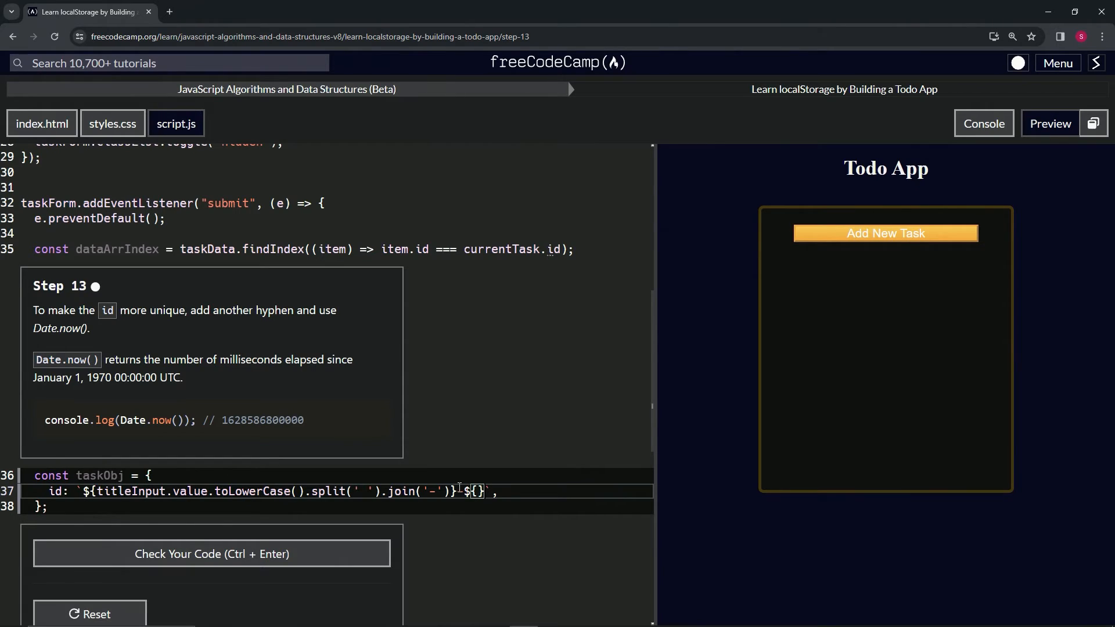
text(Date)
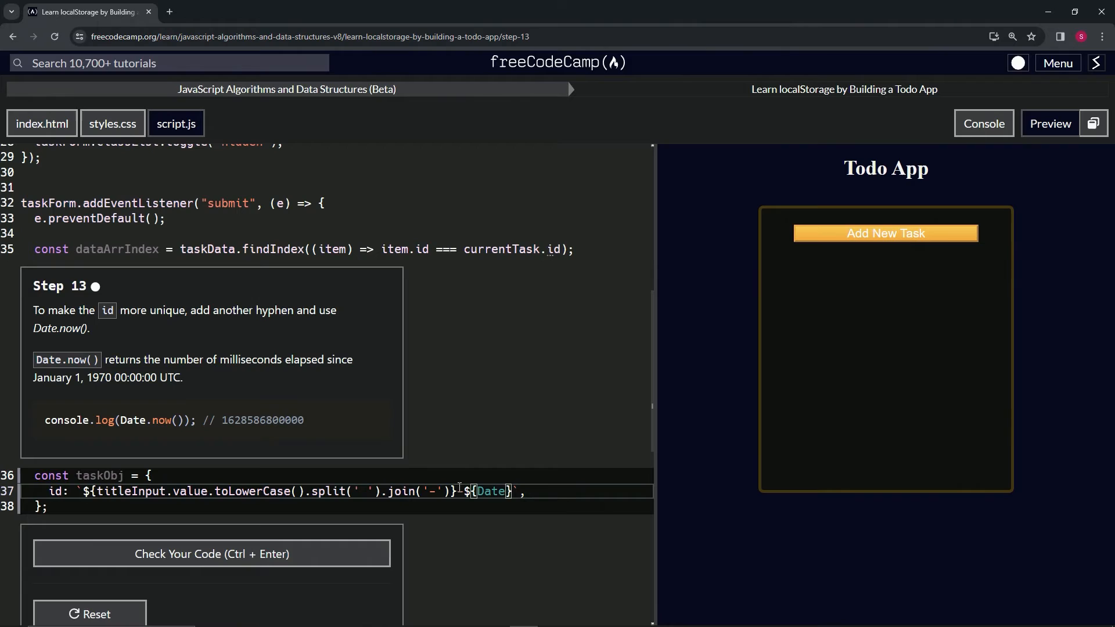
text(.now()
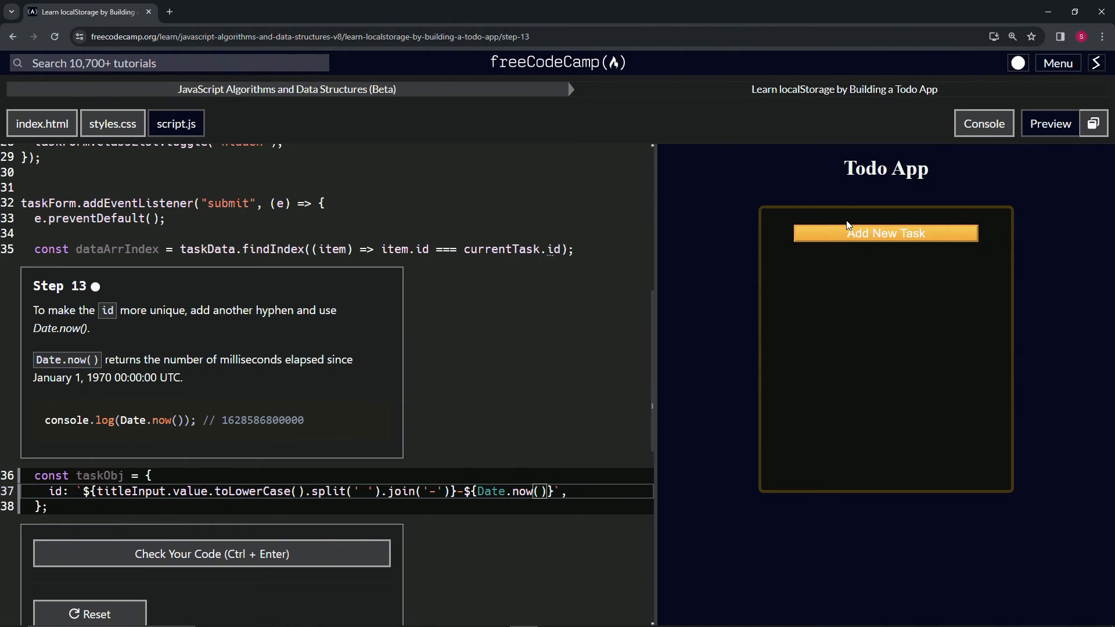
mouse_move(362, 448)
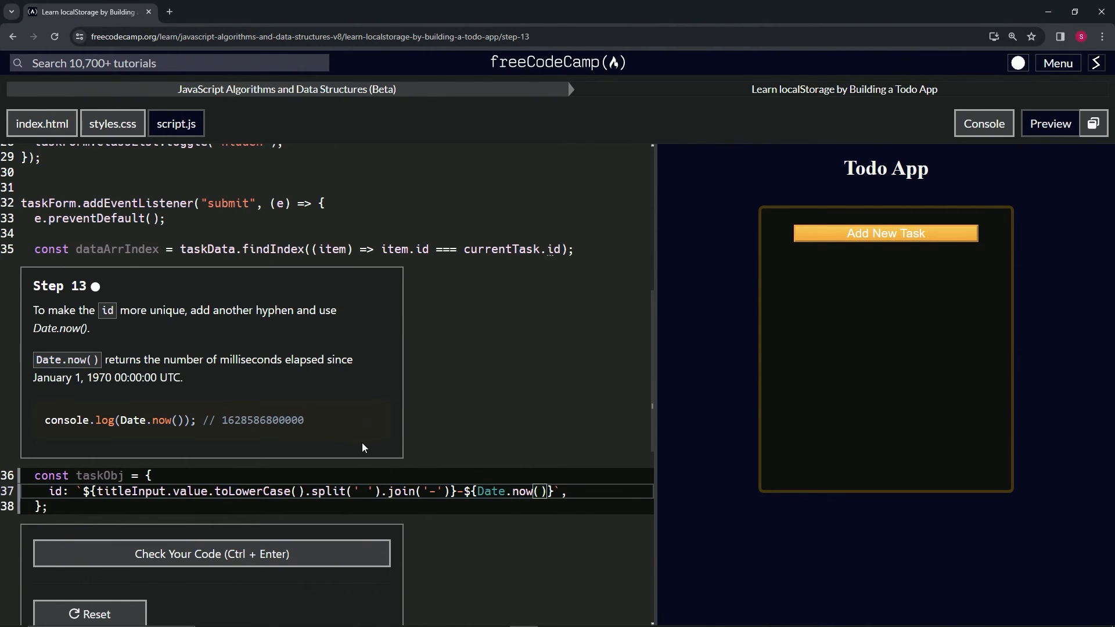
Check the Step 13 code, submit it and advance to Step 14
click(211, 554)
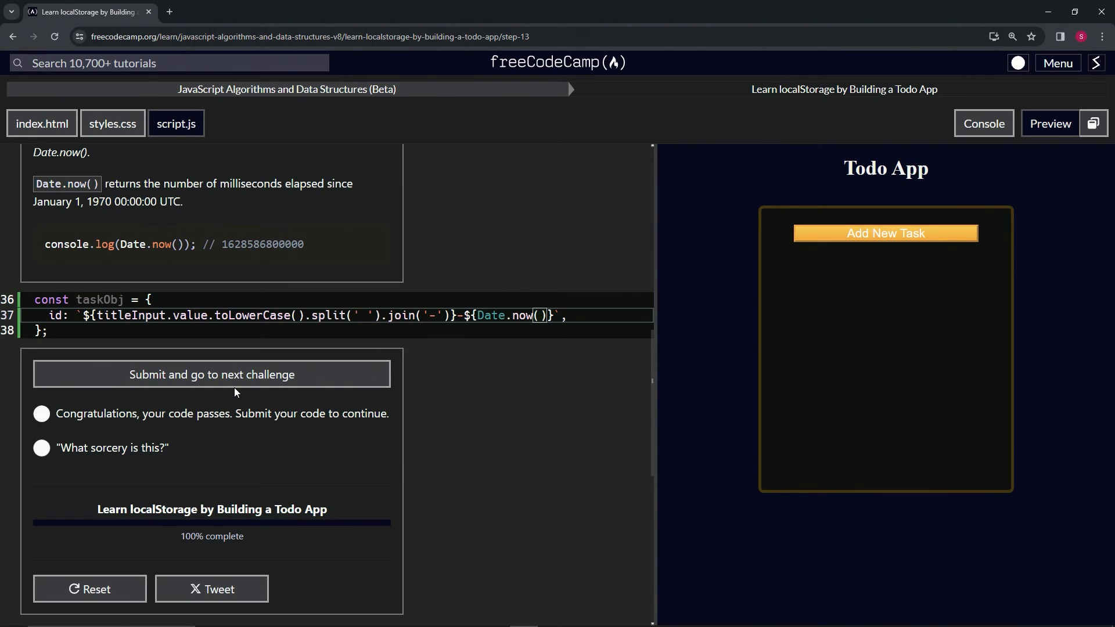
click(212, 374)
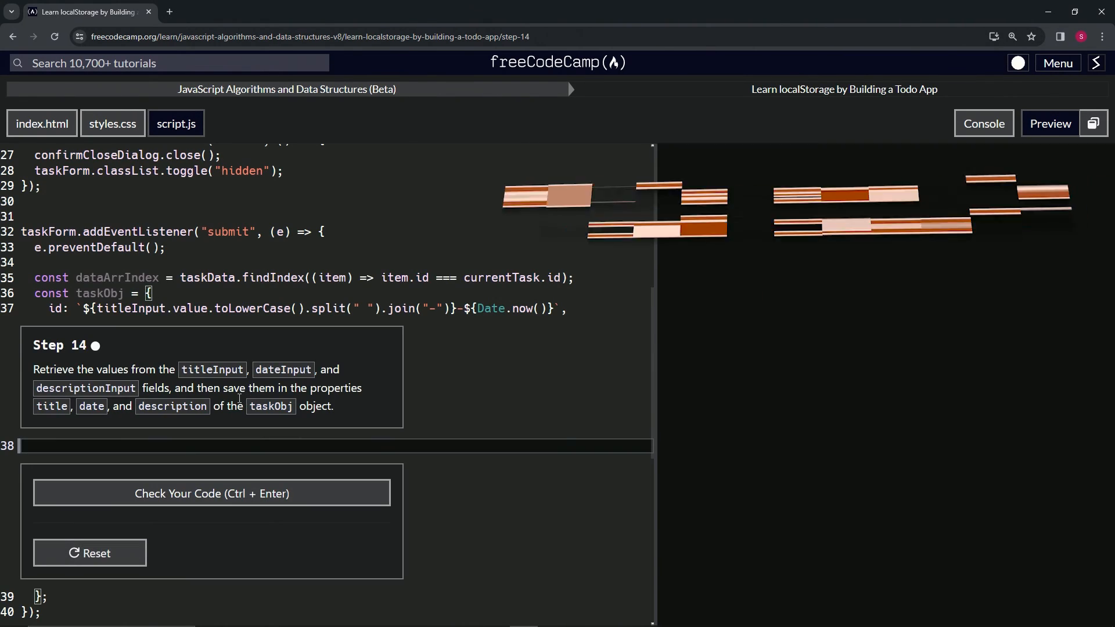